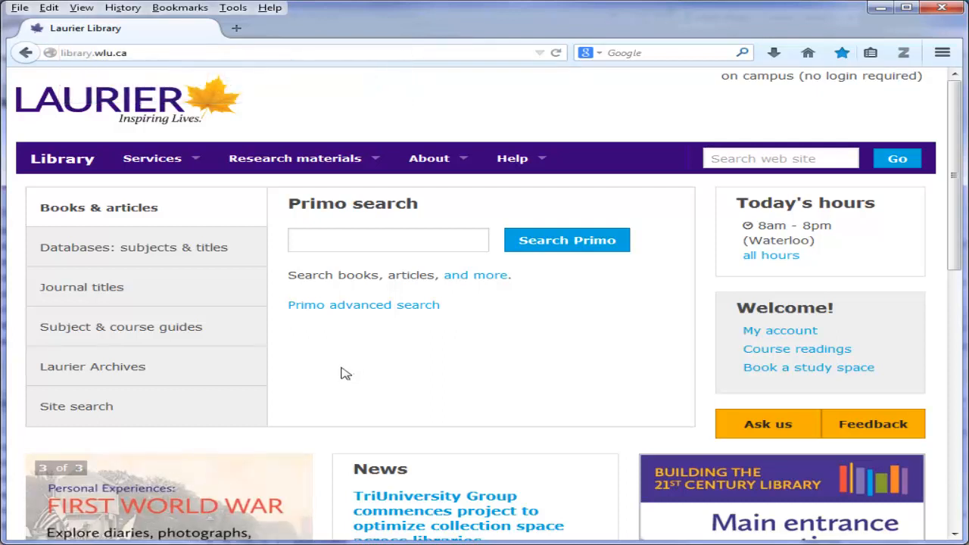
Search Journal titles for 'canadian geographer' to list its e-journal.
left_click(86, 286)
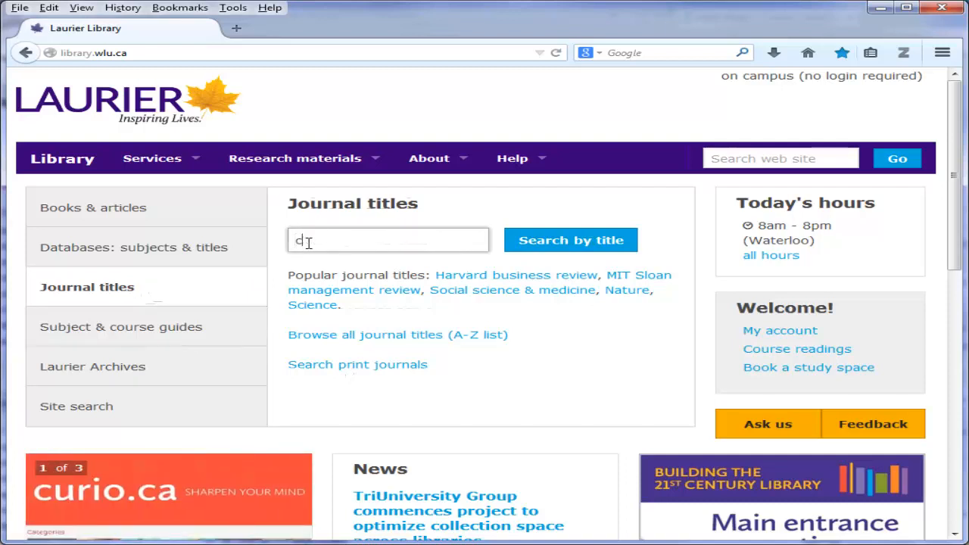
type("canadian g")
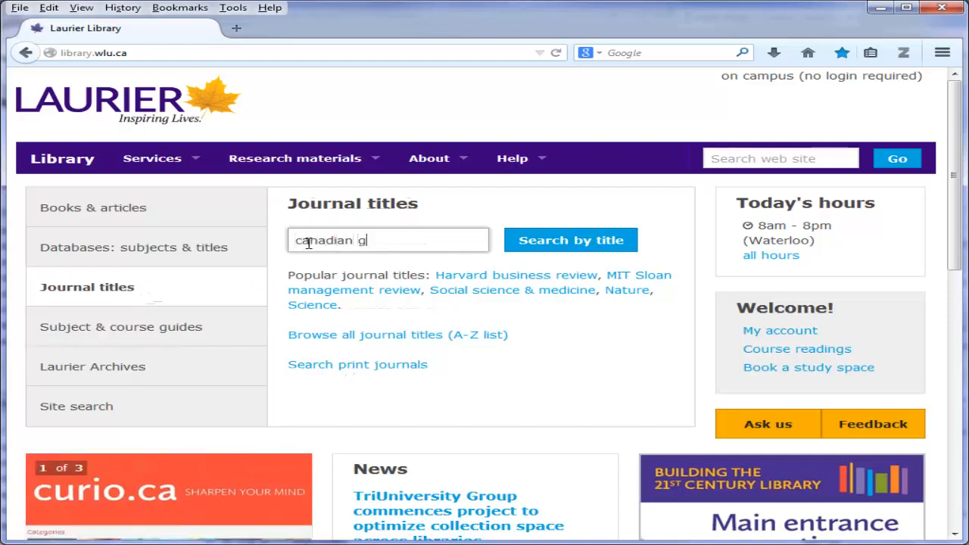
type("eographer")
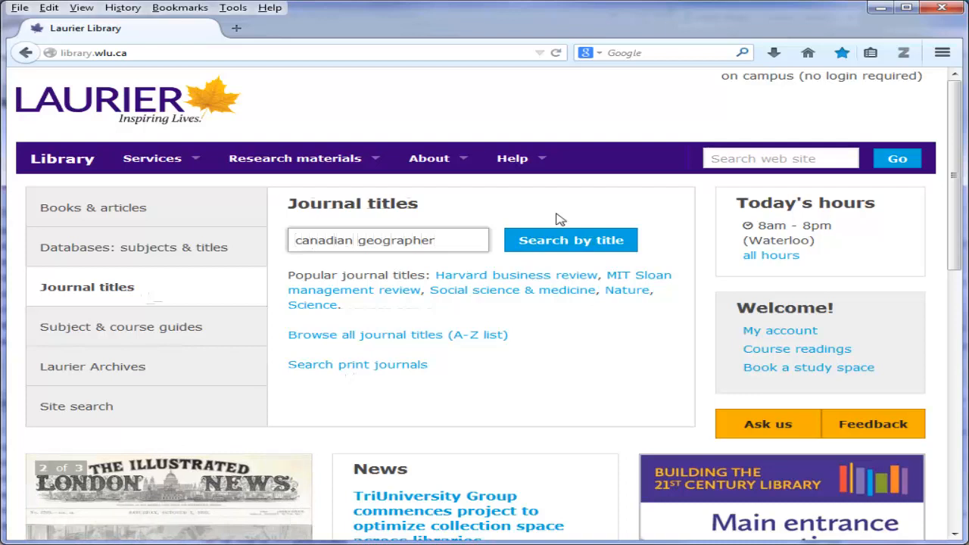
left_click(570, 240)
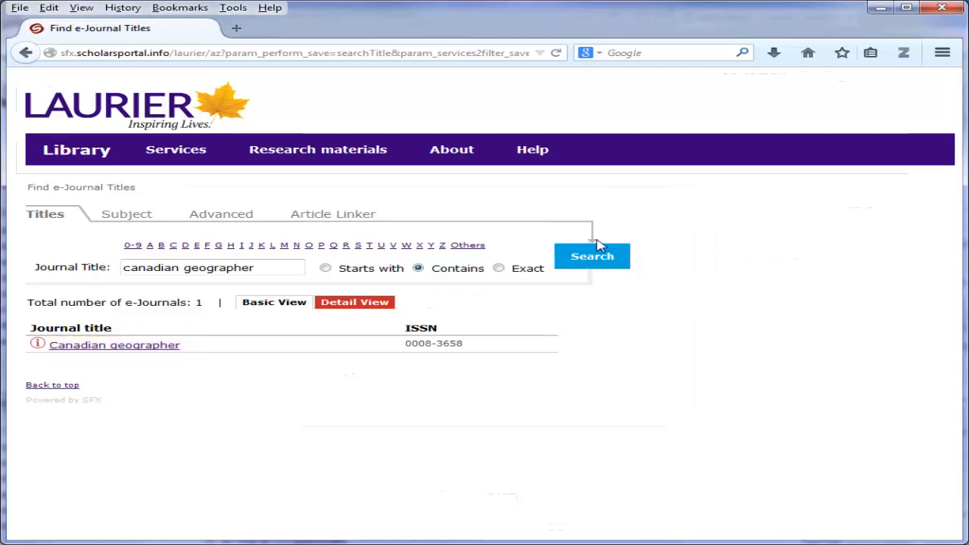
left_click(114, 344)
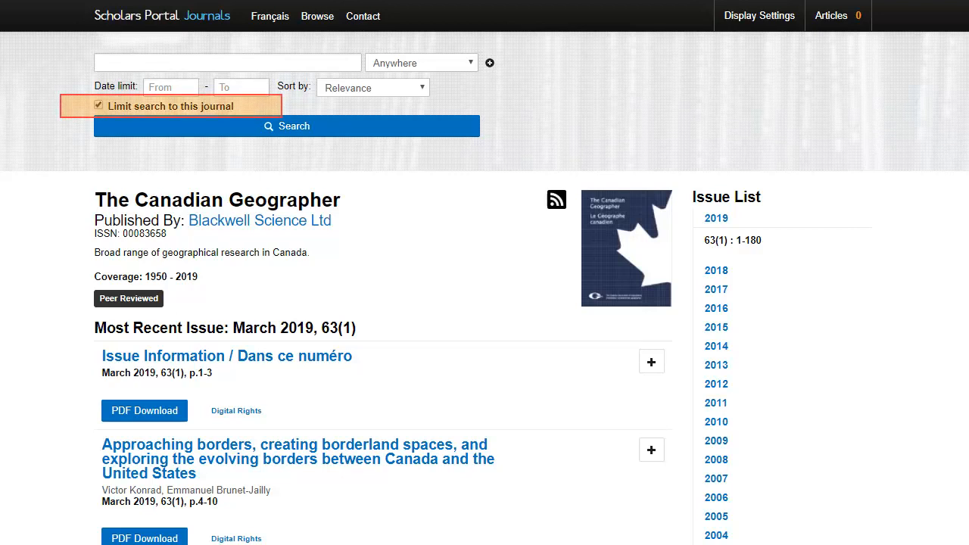
Search The Canadian Geographer for 'Mapping international flows of electronic waste'.
type("mapping international flows of electronic waste")
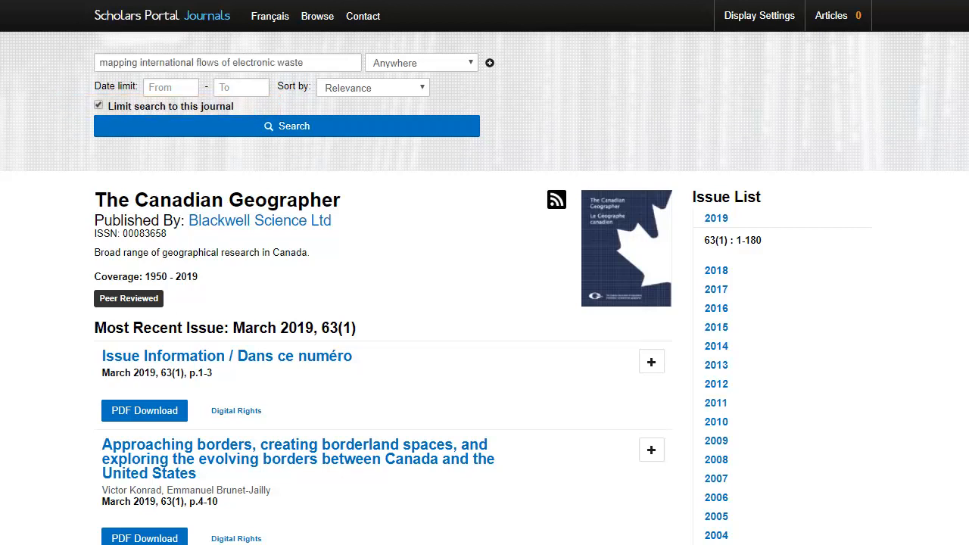
left_click(226, 62)
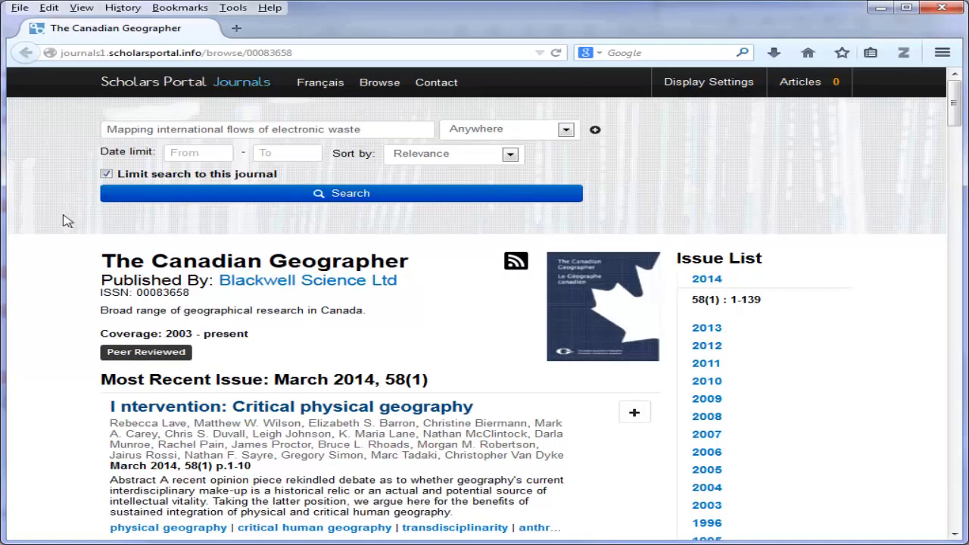
left_click(341, 193)
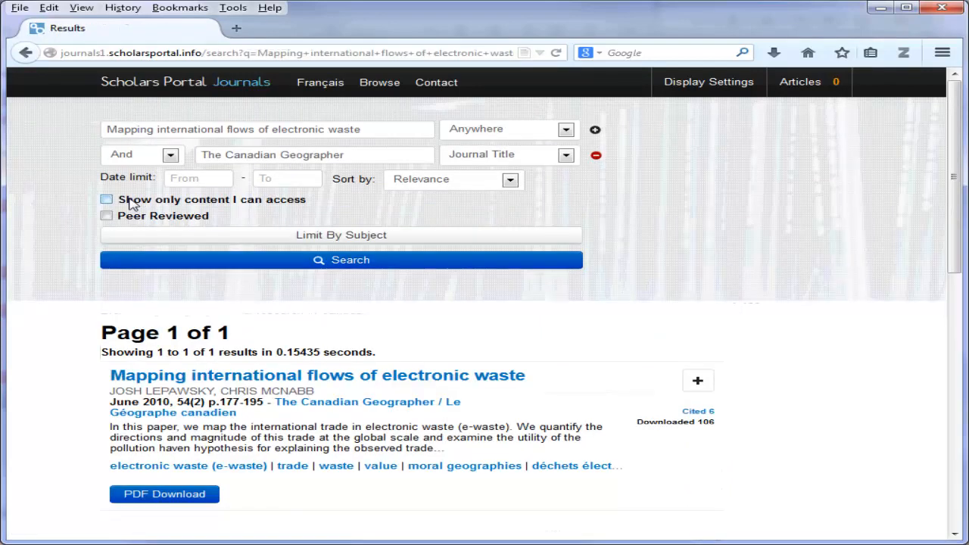
mouse_move(86, 483)
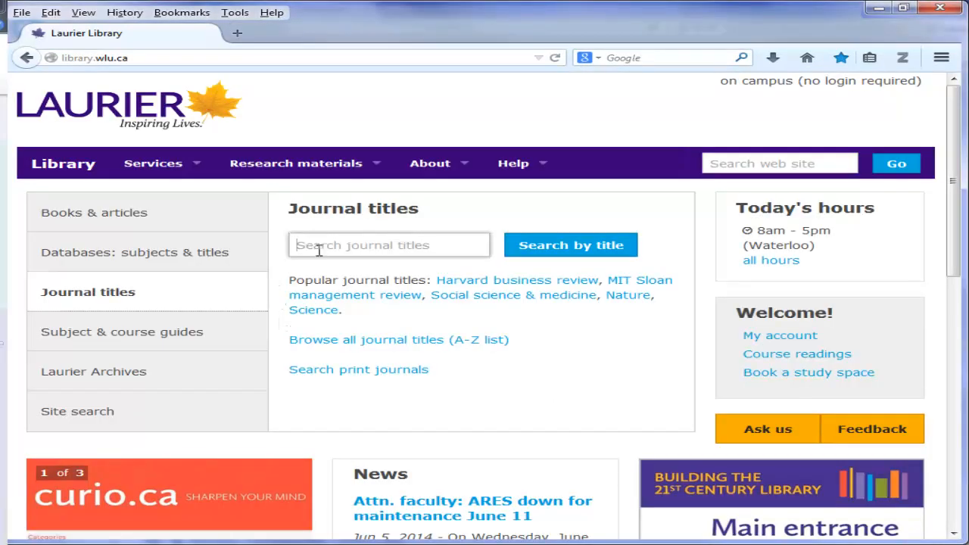
Search journal titles for 'california geographer', then follow the no-results link to Primo.
type("califo")
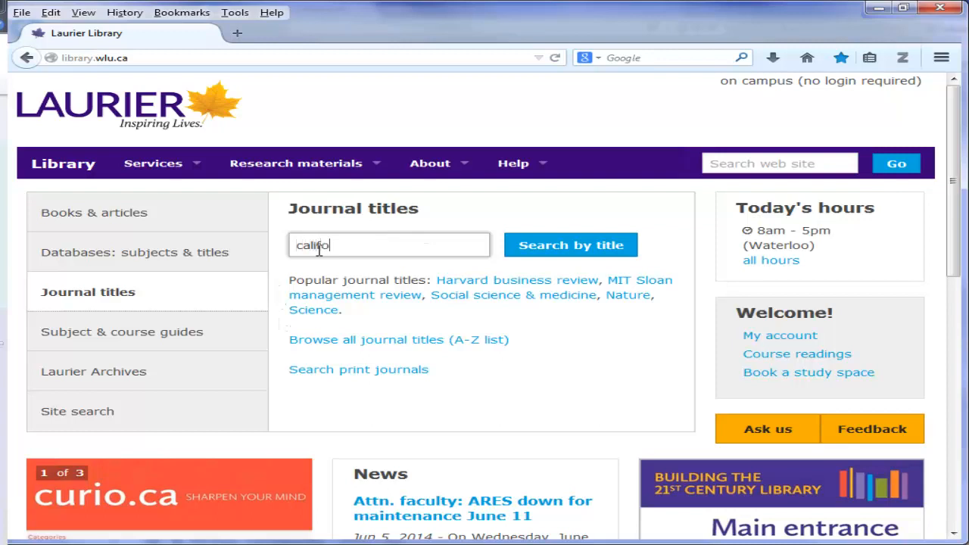
type("rnia geog")
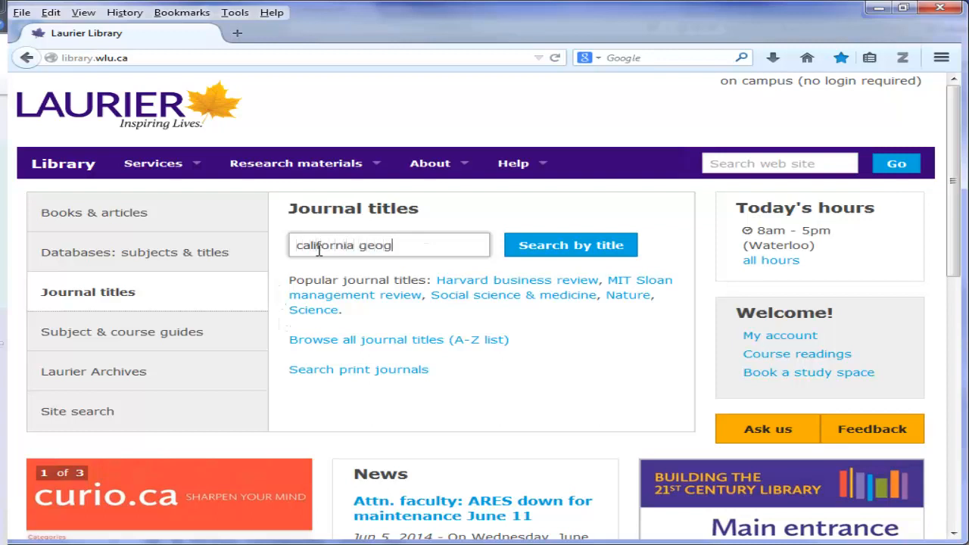
type("rapher")
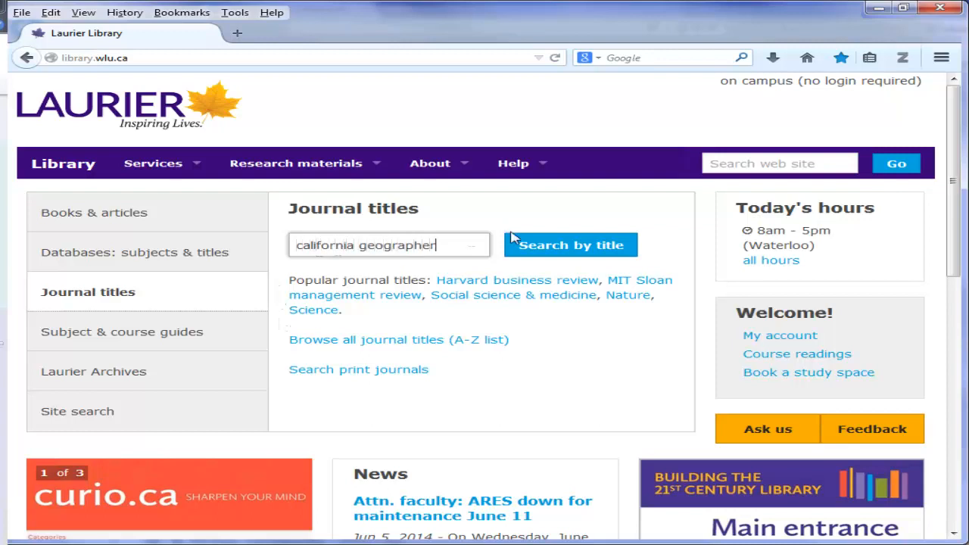
left_click(571, 244)
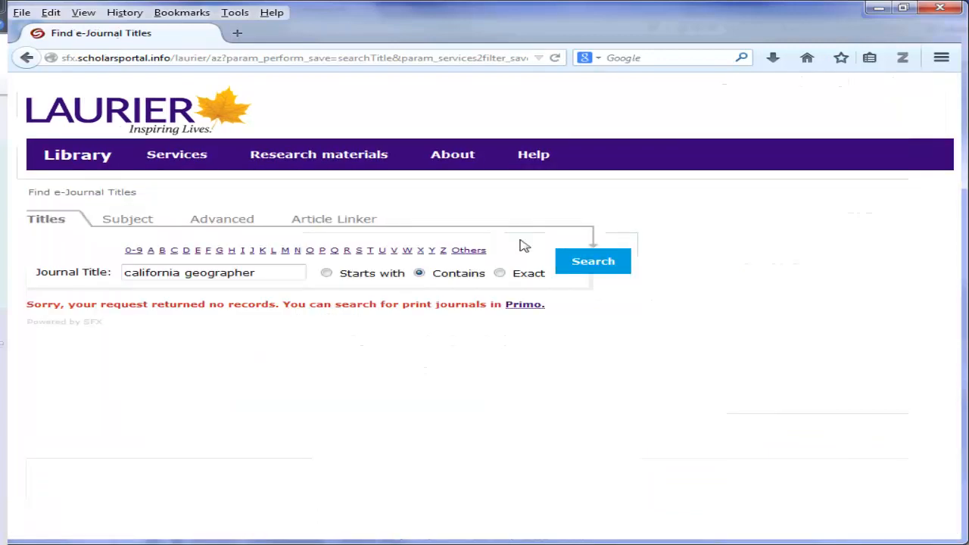
mouse_move(293, 279)
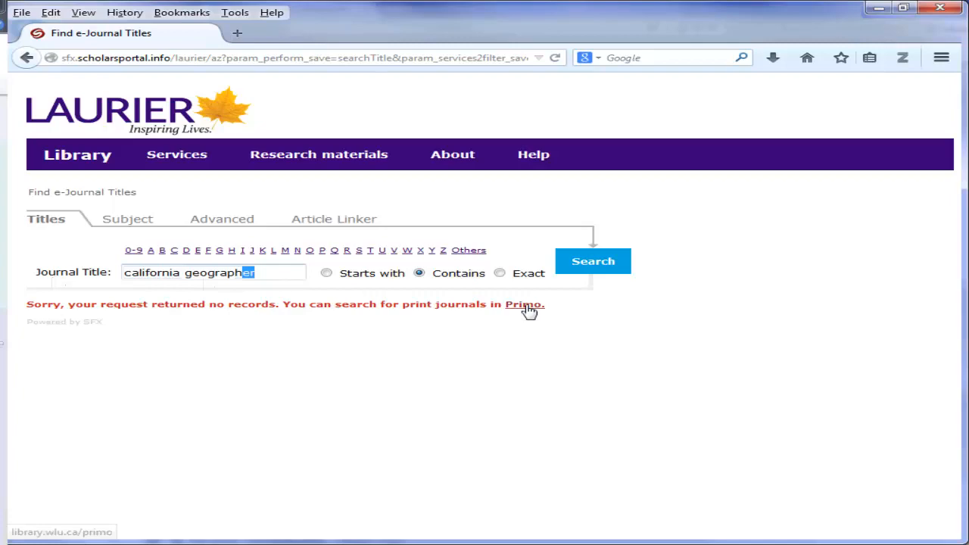
left_click(524, 304)
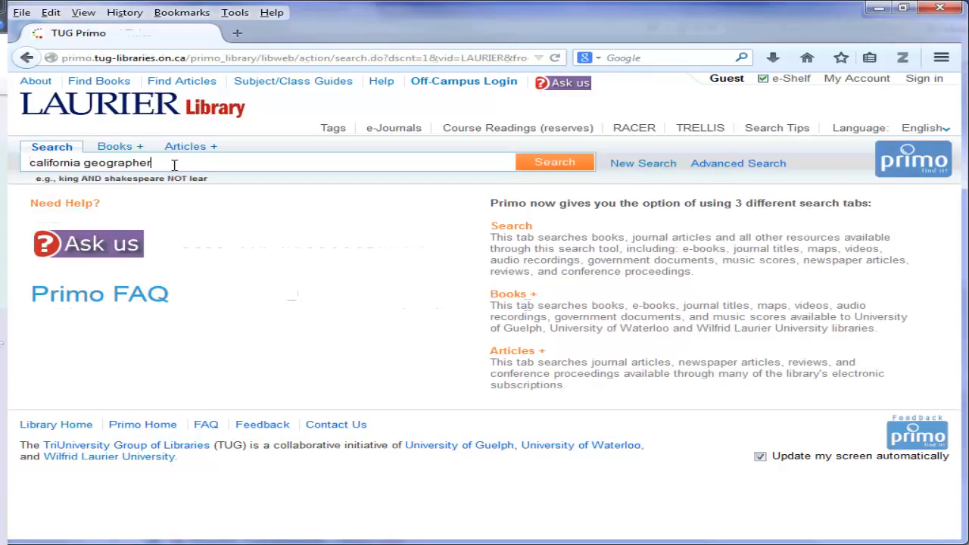
Find The California geographer in Primo and open its TRELLIS bibliographic record.
left_click(554, 162)
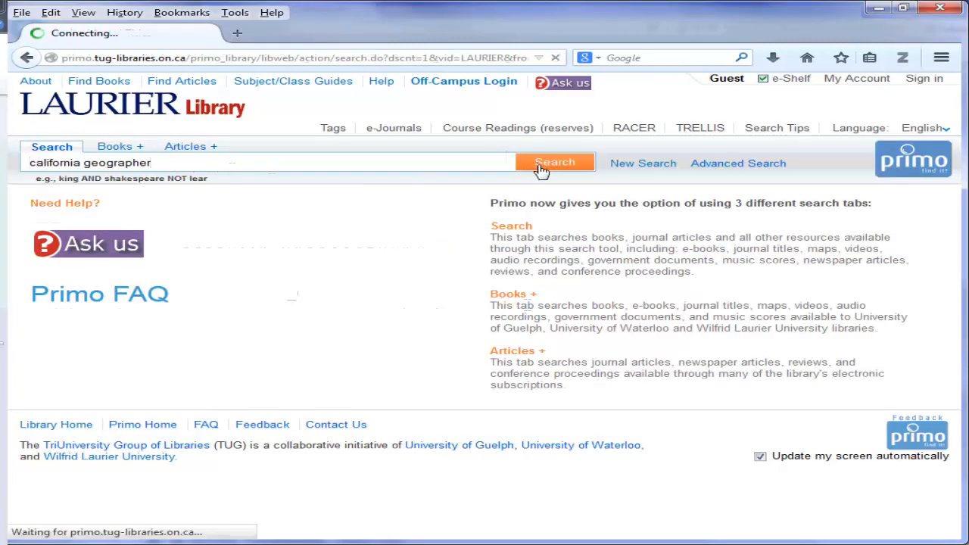
left_click(555, 162)
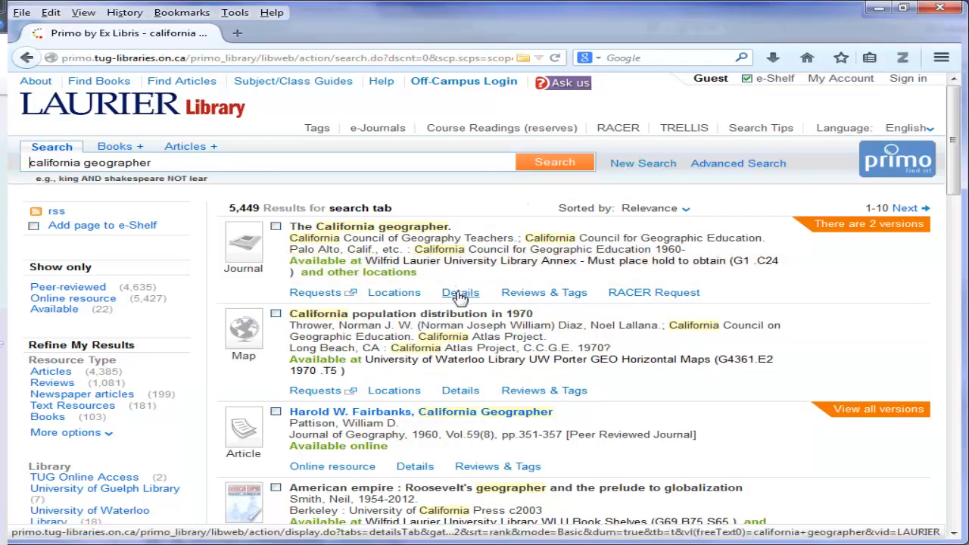
left_click(459, 292)
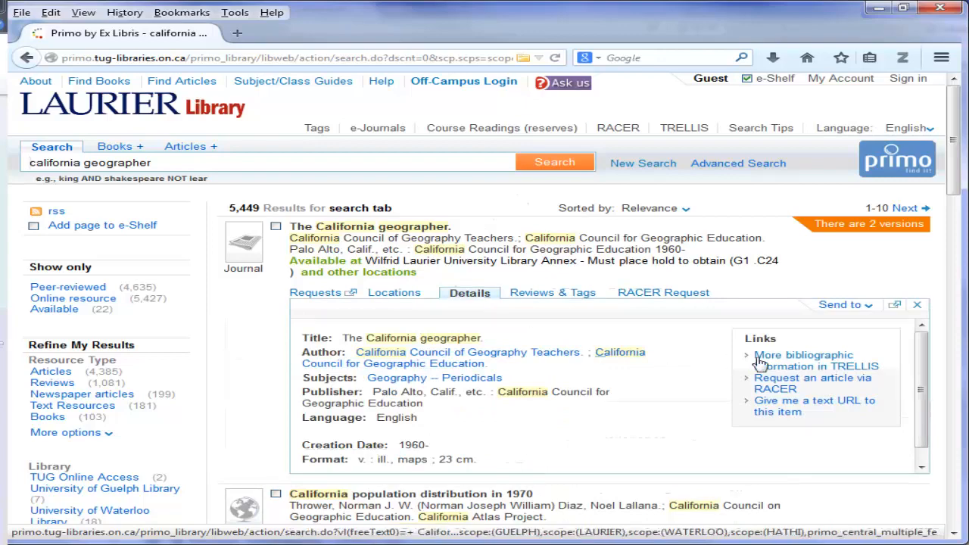
left_click(802, 360)
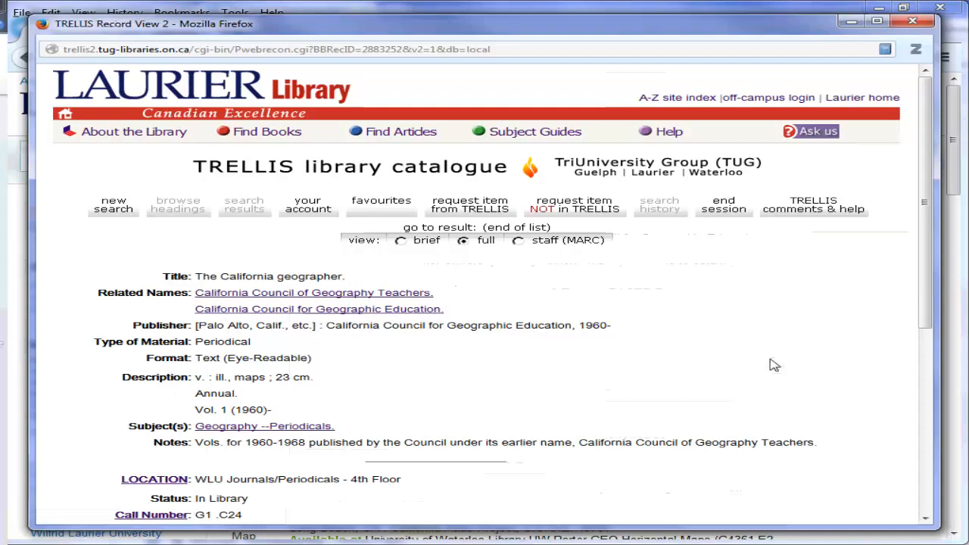
Scroll the TRELLIS record to see the 4th floor location and call number G1 .C24.
scroll("down", 3)
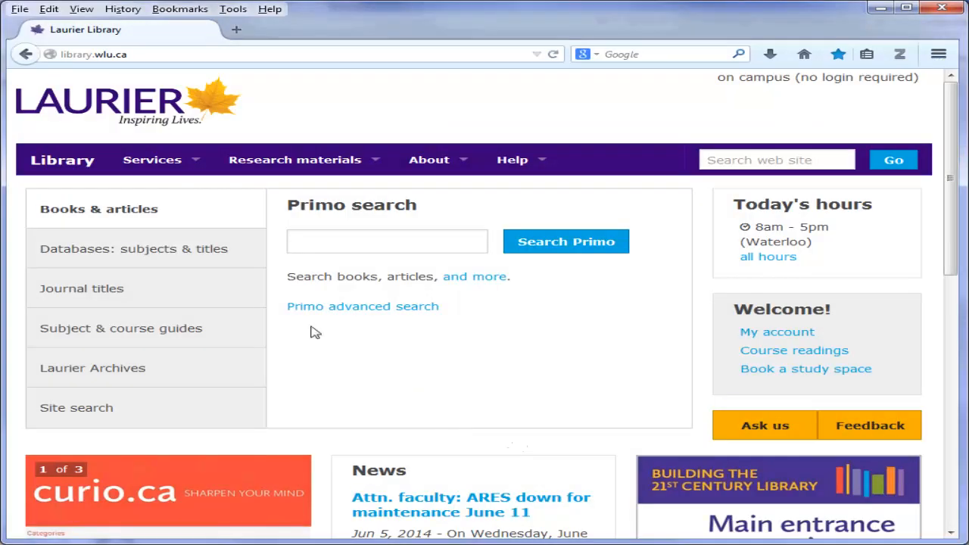
left_click(152, 160)
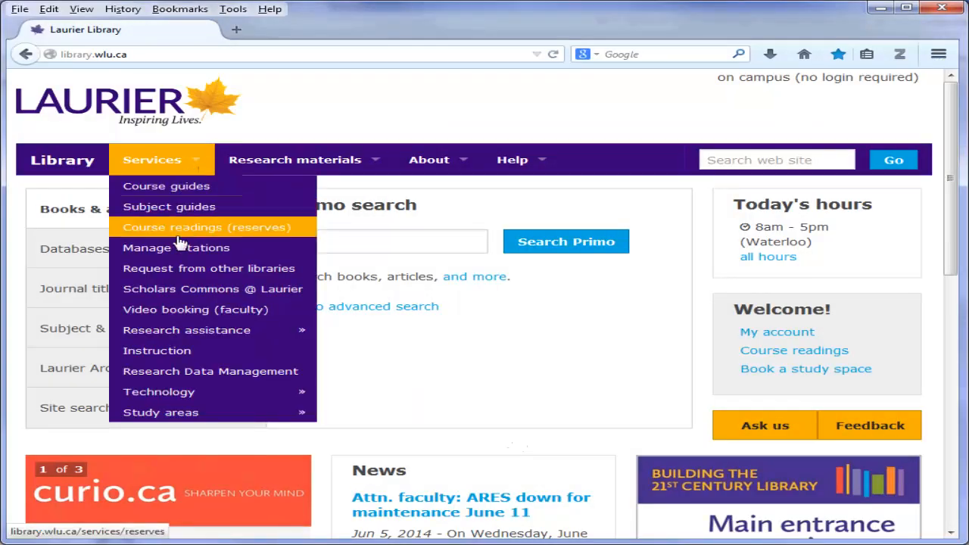
left_click(207, 268)
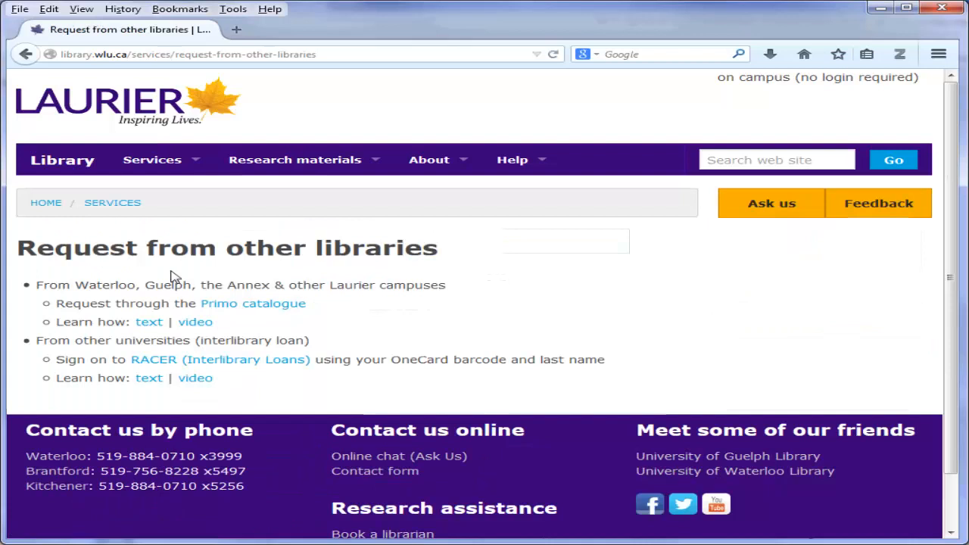
mouse_move(182, 269)
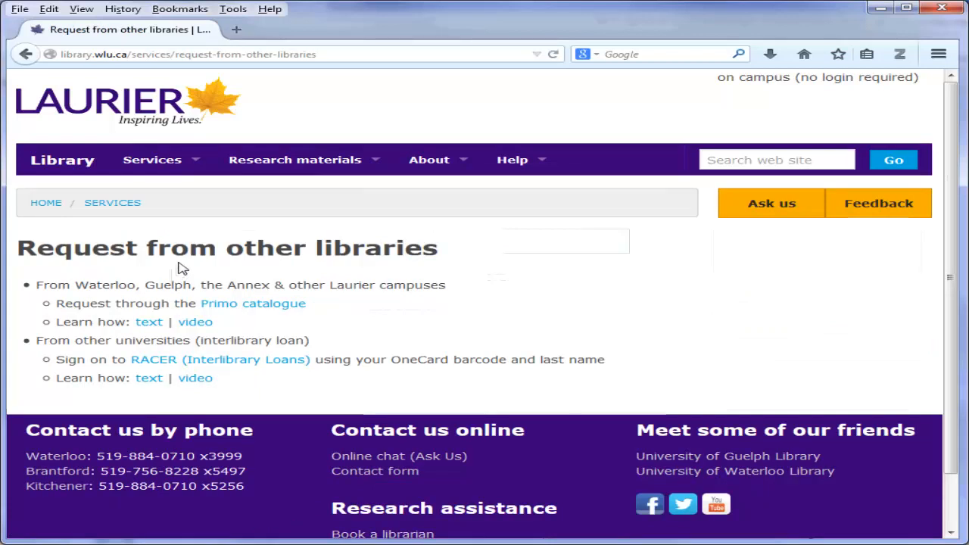
mouse_move(144, 371)
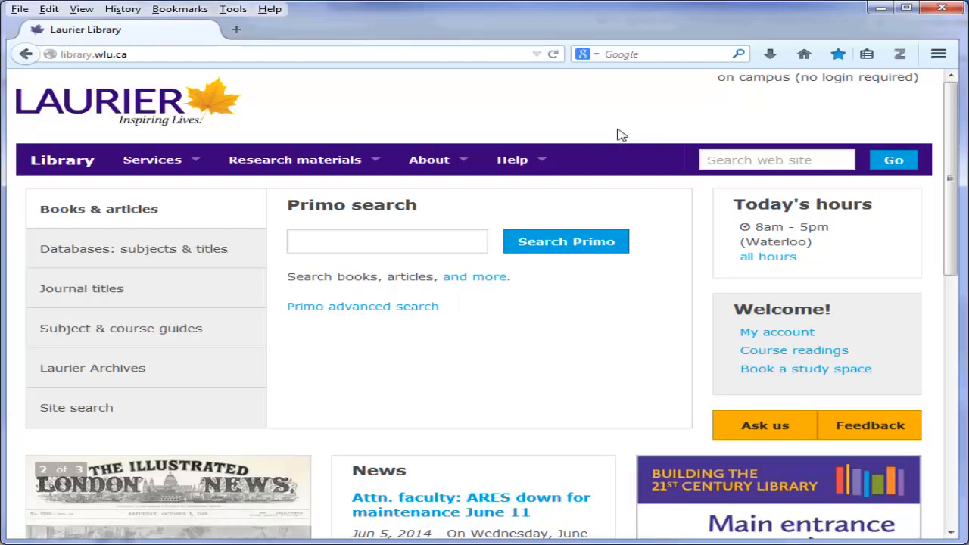
Open Tutorials from the Help menu to view the library video guides.
left_click(513, 160)
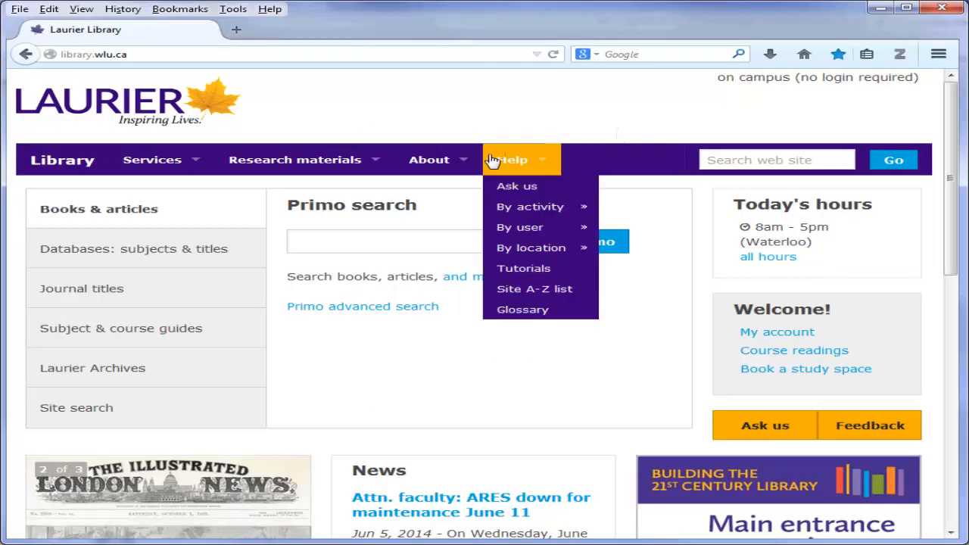
left_click(524, 268)
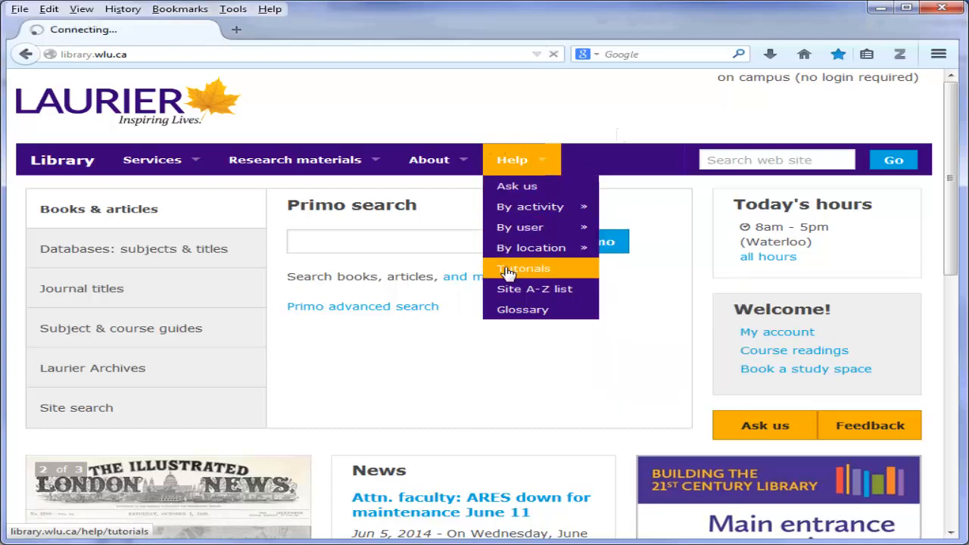
left_click(523, 268)
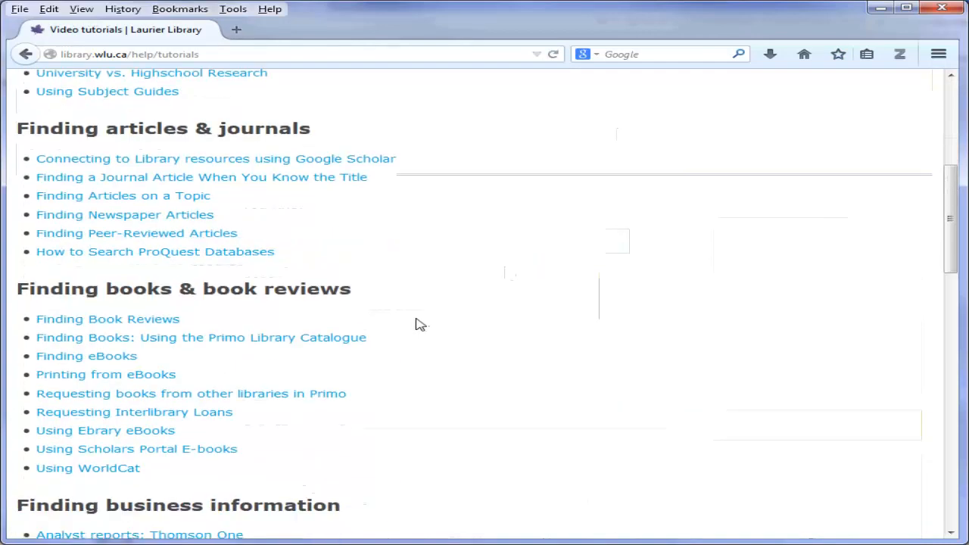